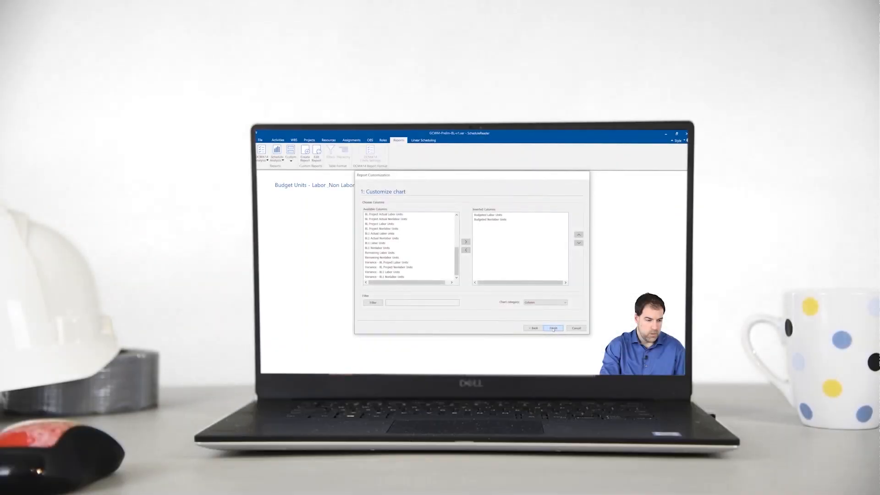
Step: Finish the Report Customization wizard with Budgeted Labor and Nonlabor Units to generate the chart
click(552, 328)
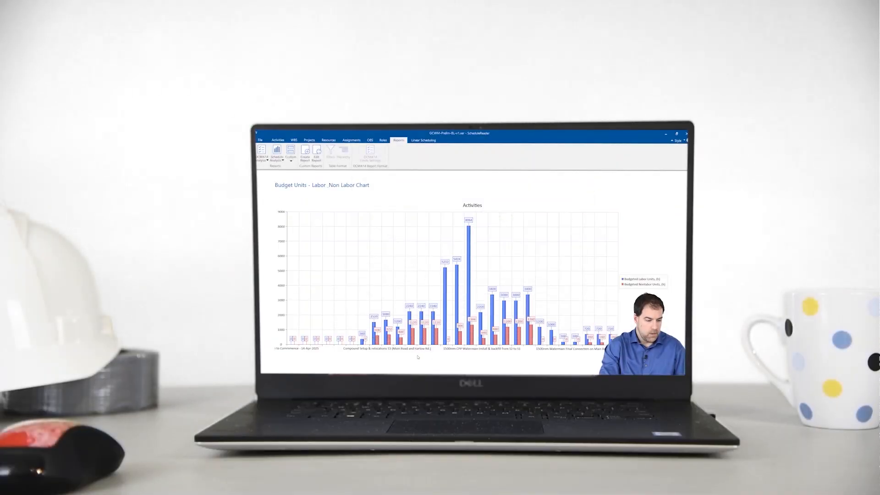